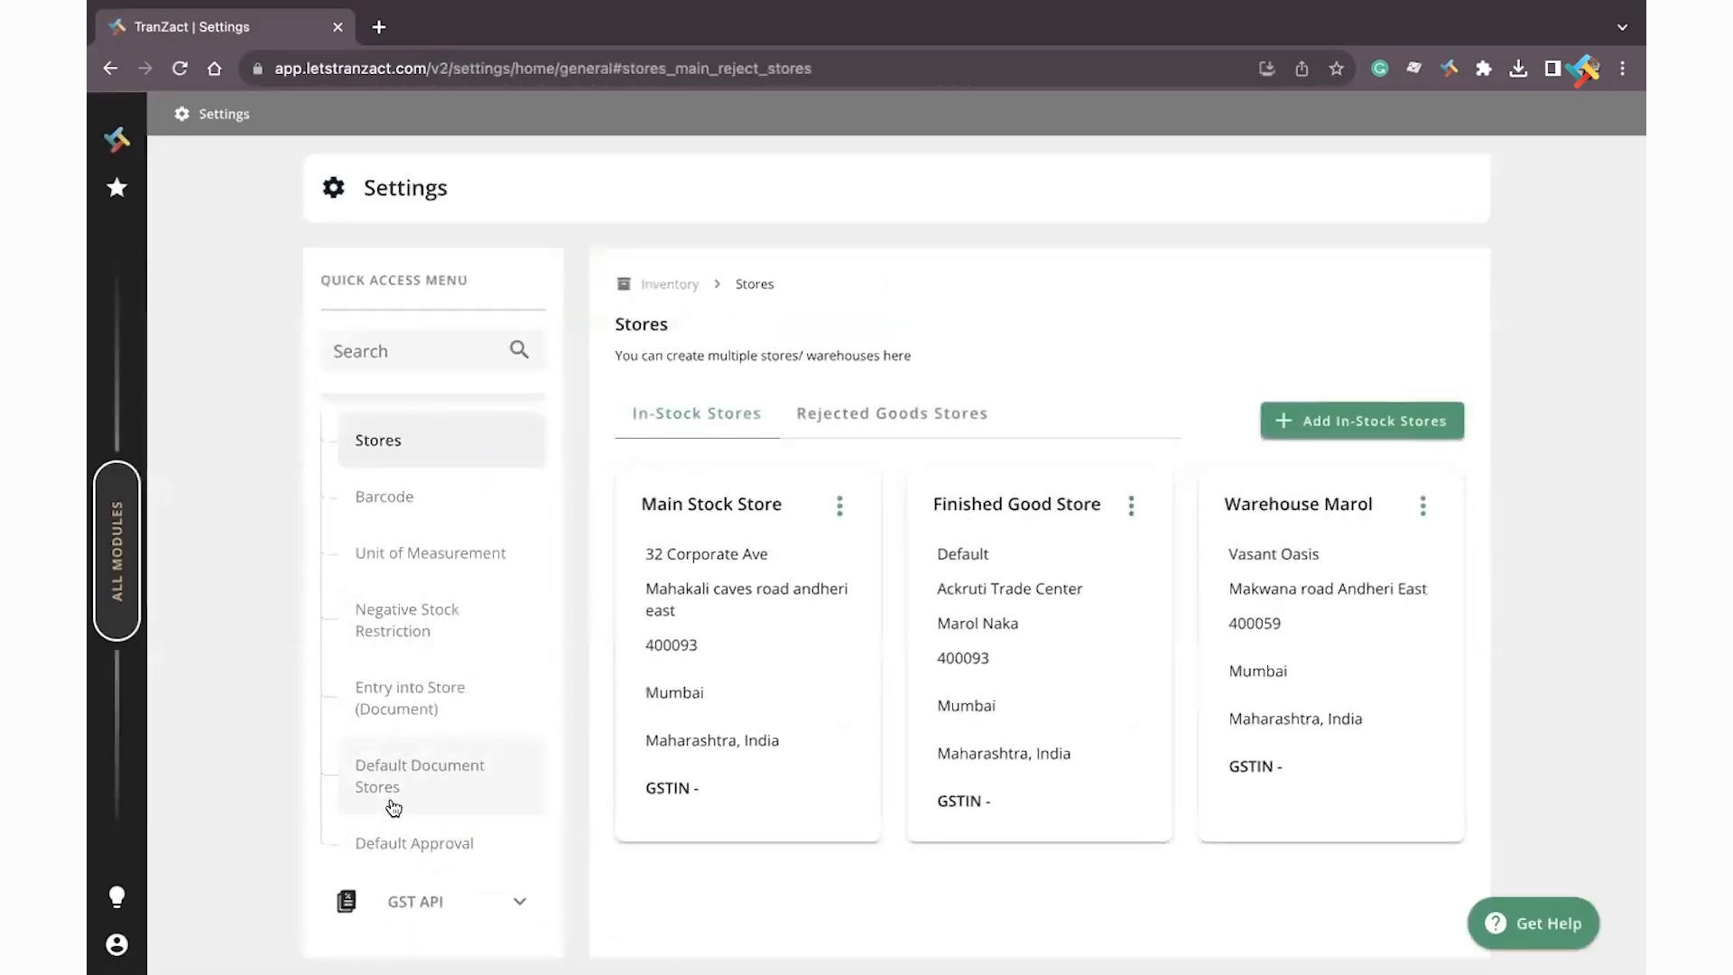
# Open the Inventory Default Approval settings page and scroll through the document types.
pyautogui.click(414, 843)
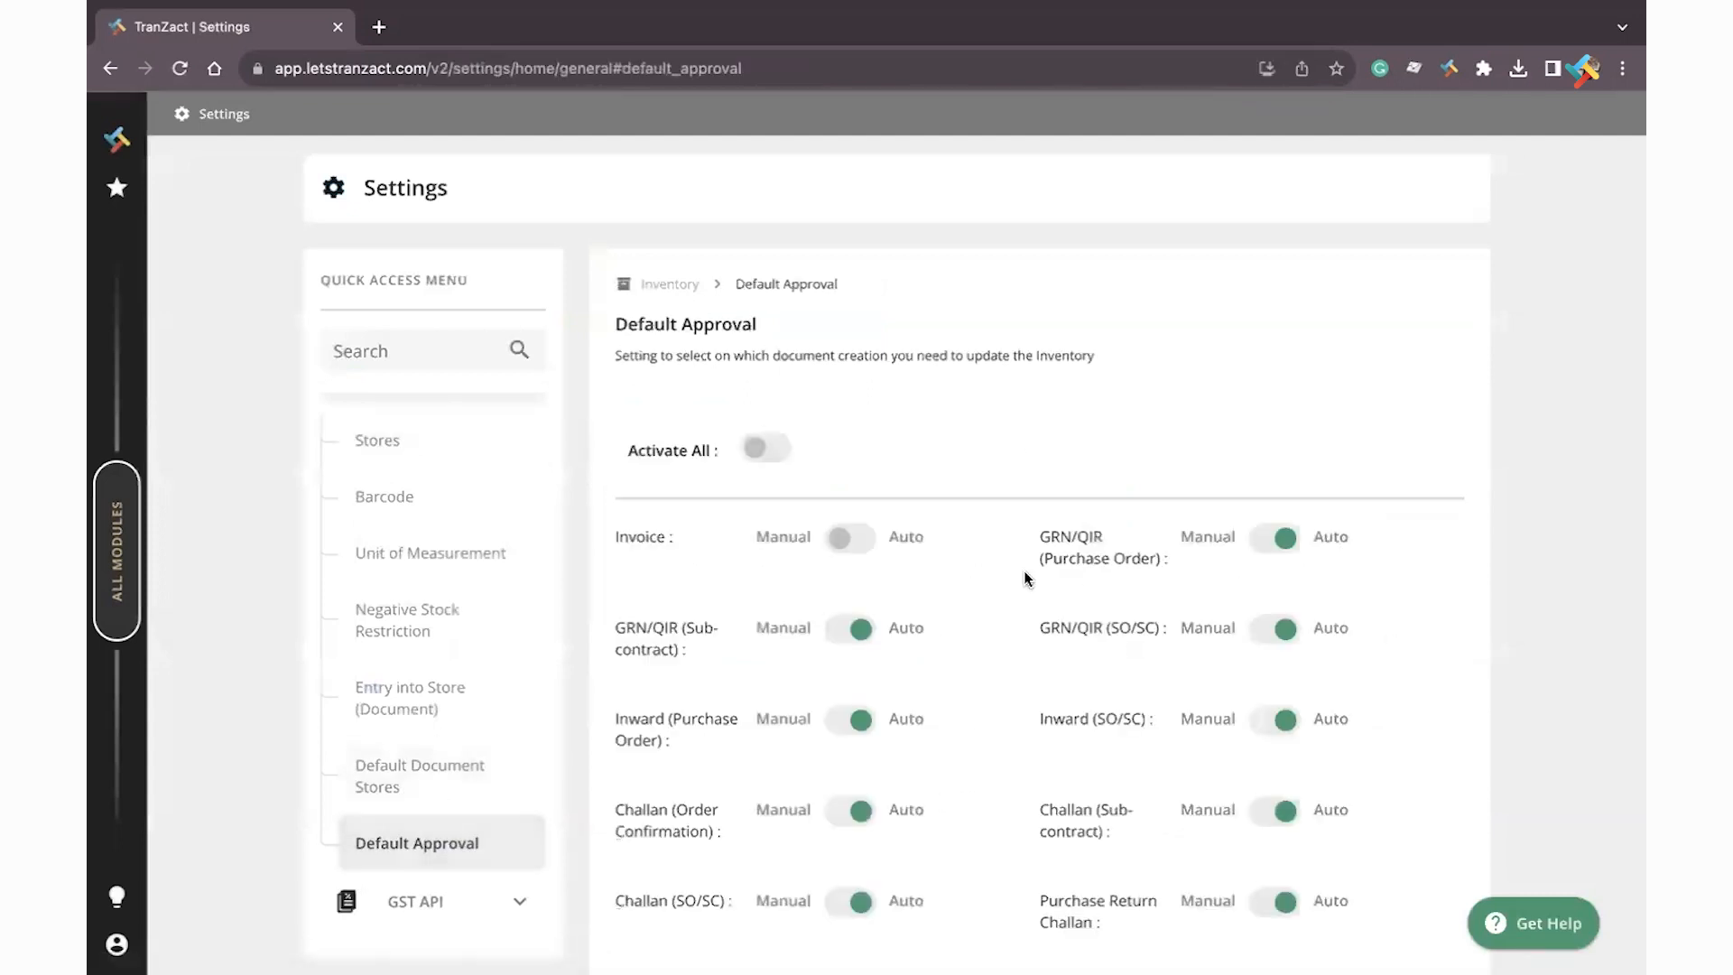
pyautogui.scroll(-3)
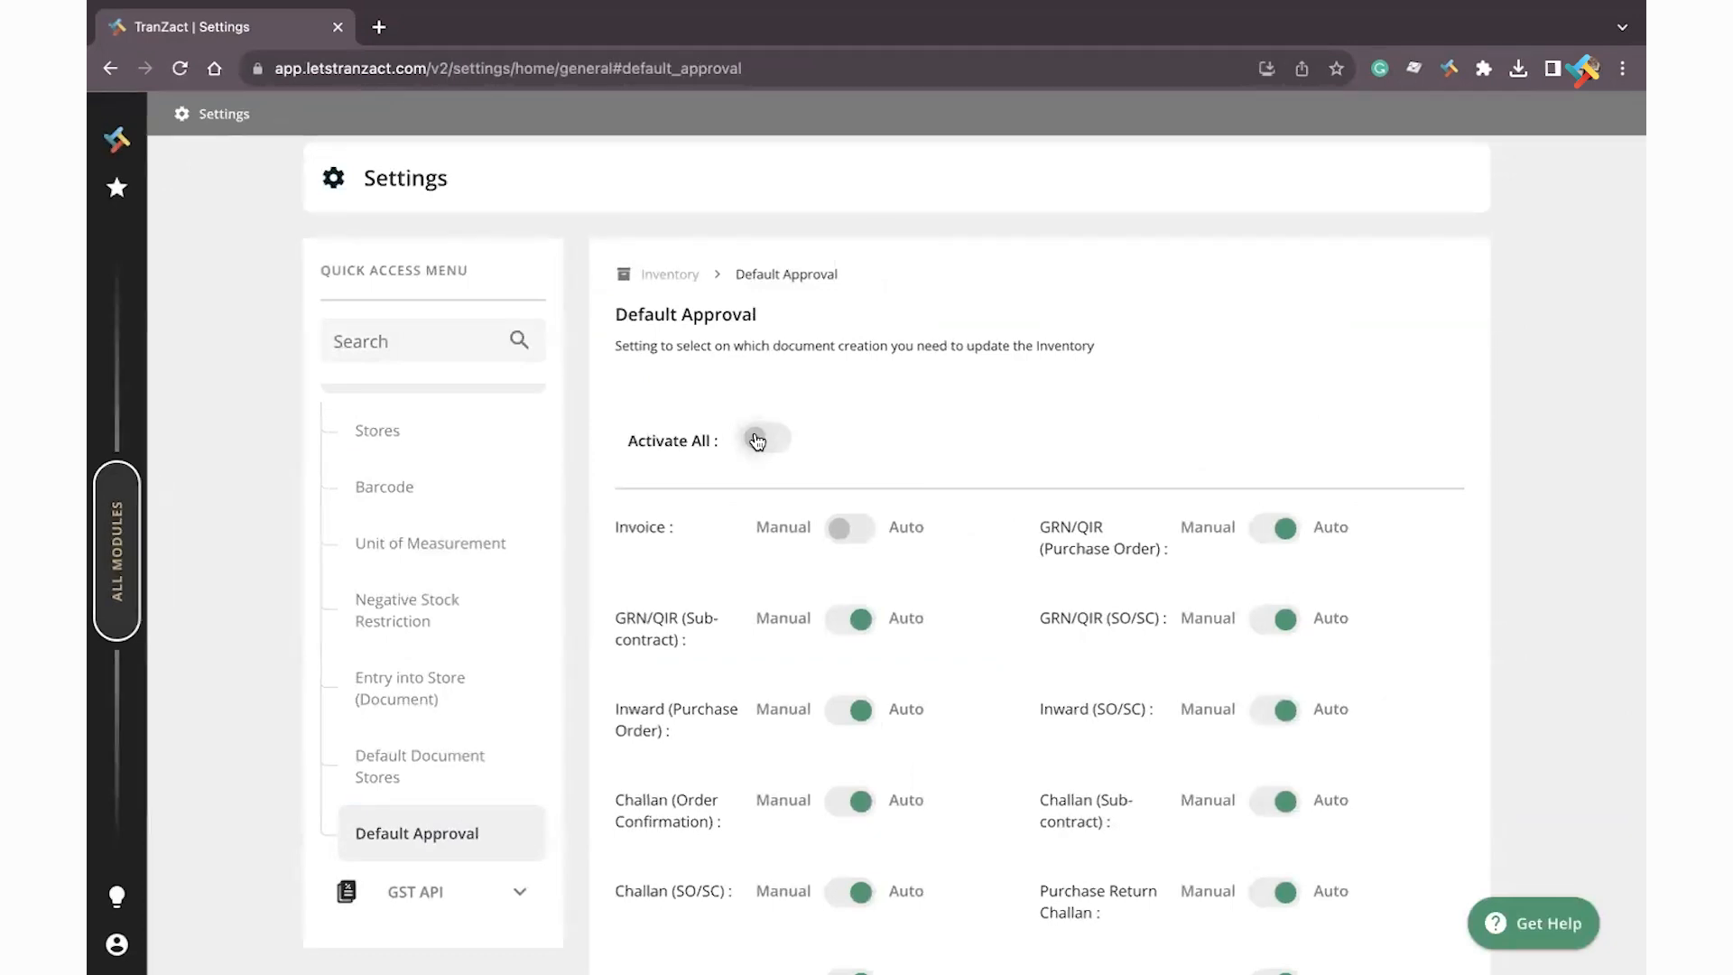
# Toggle Activate All off and back on so every document type, Invoice included, becomes Auto.
pyautogui.click(764, 439)
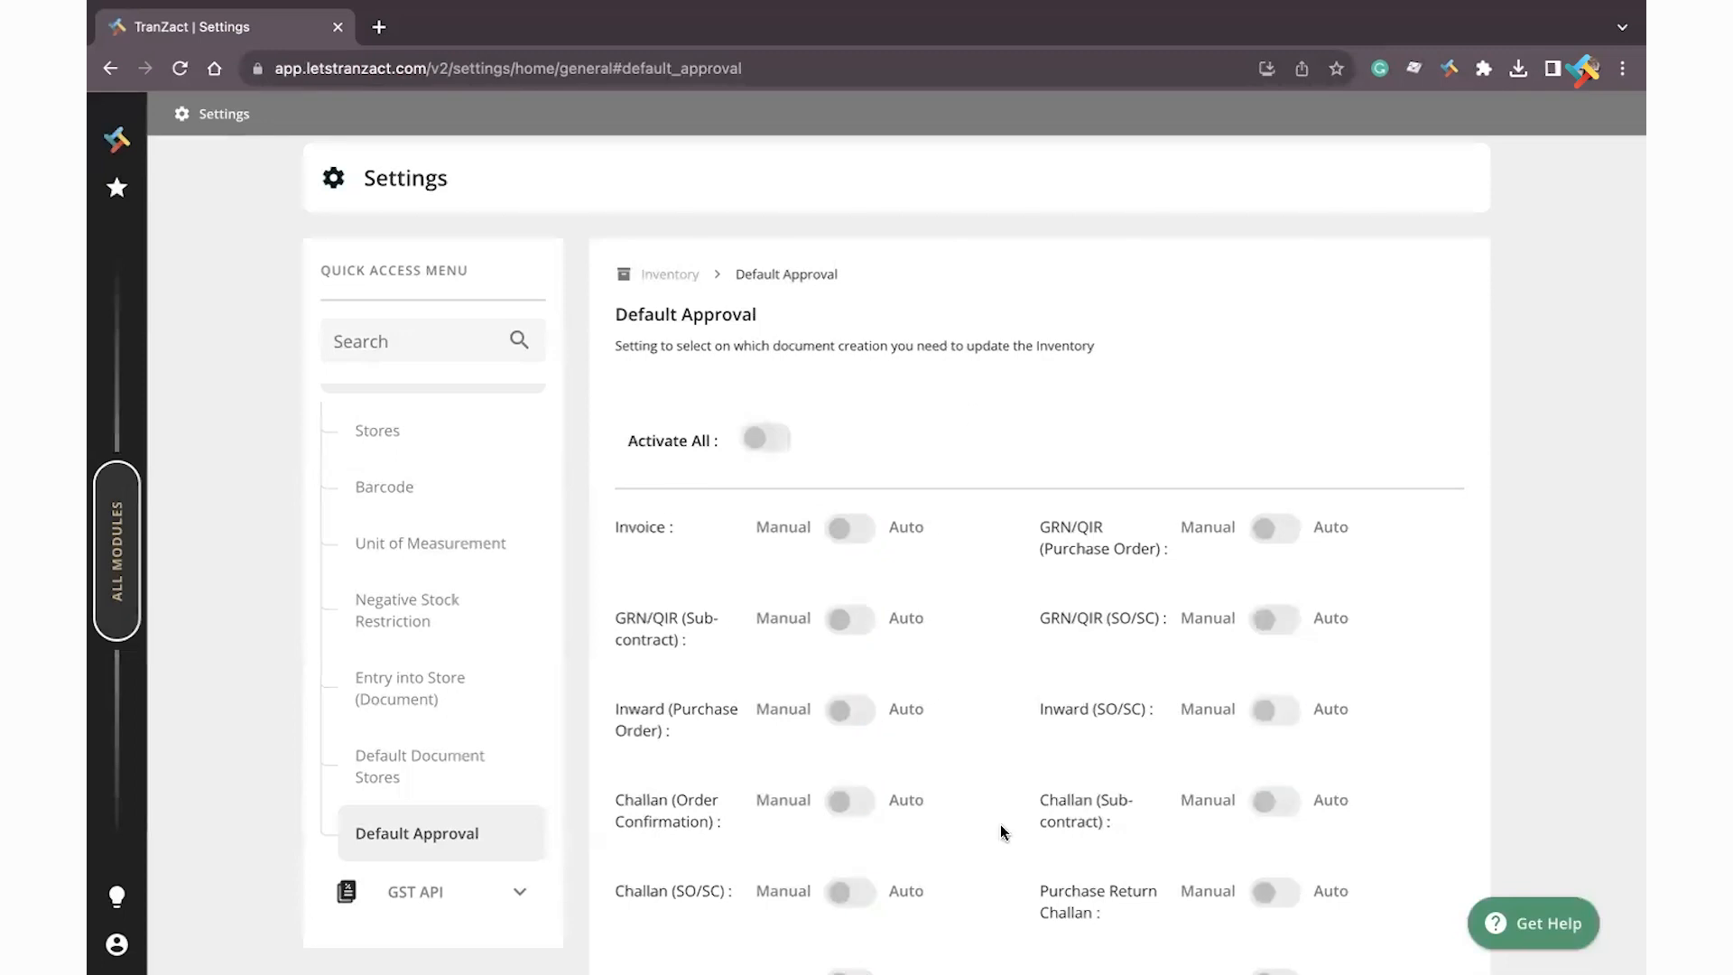
pyautogui.scroll(-3)
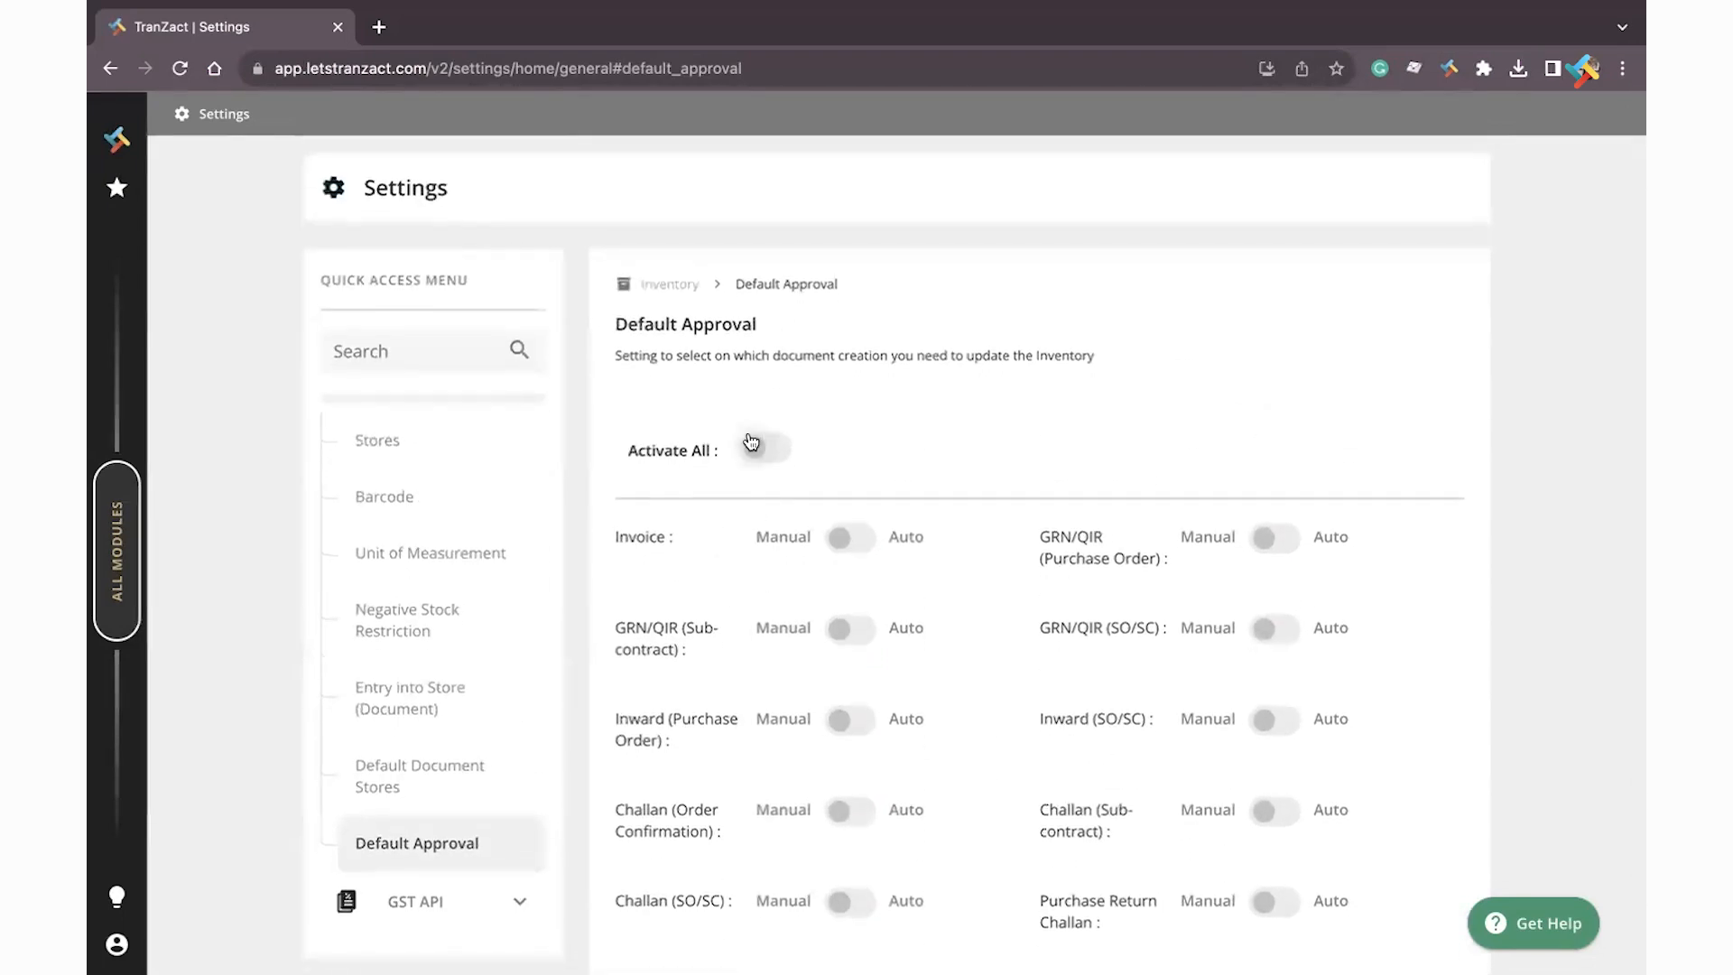
pyautogui.click(763, 449)
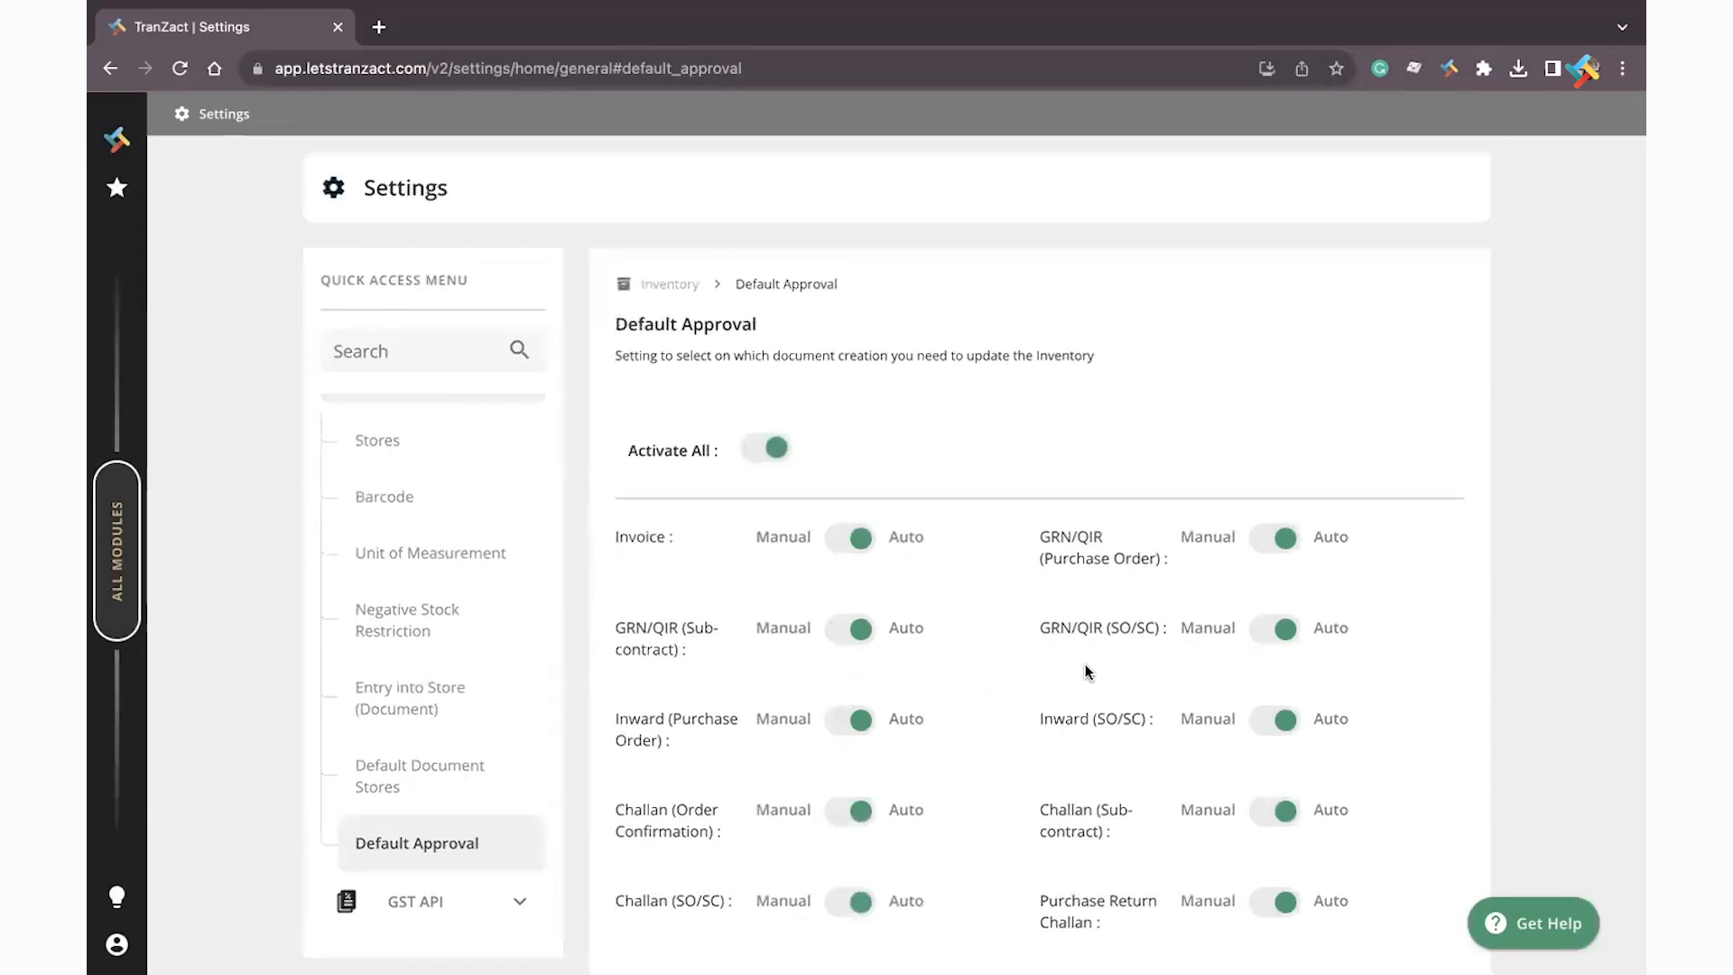
pyautogui.scroll(-3)
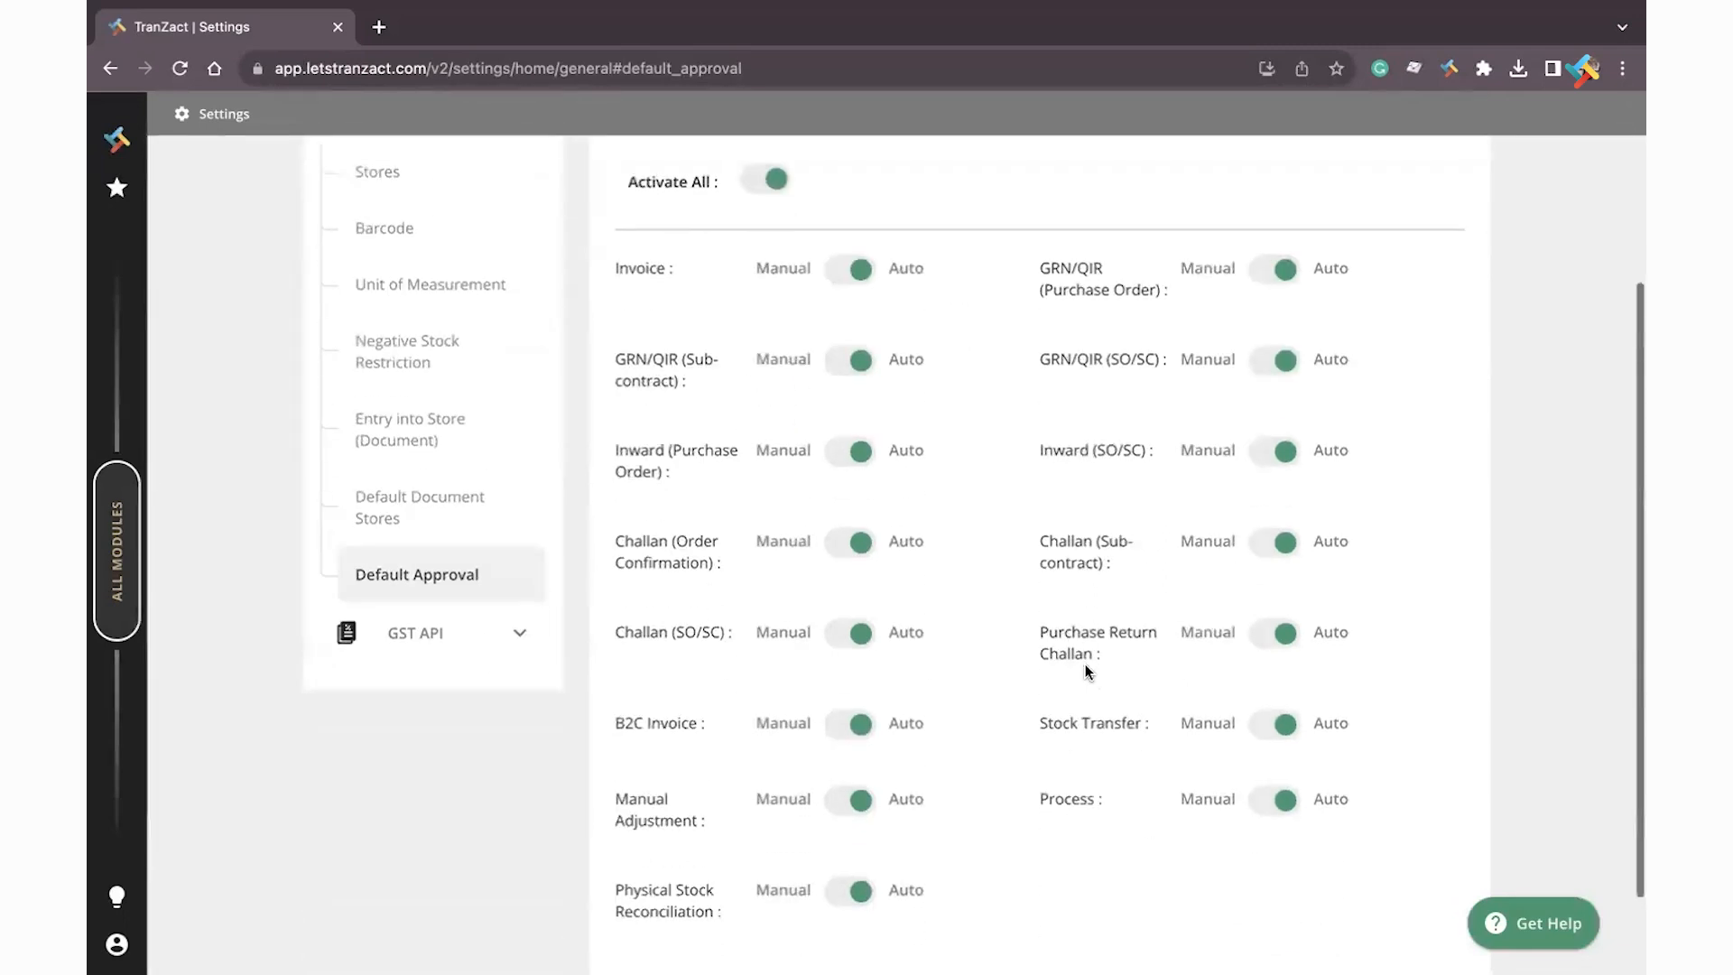
pyautogui.scroll(-3)
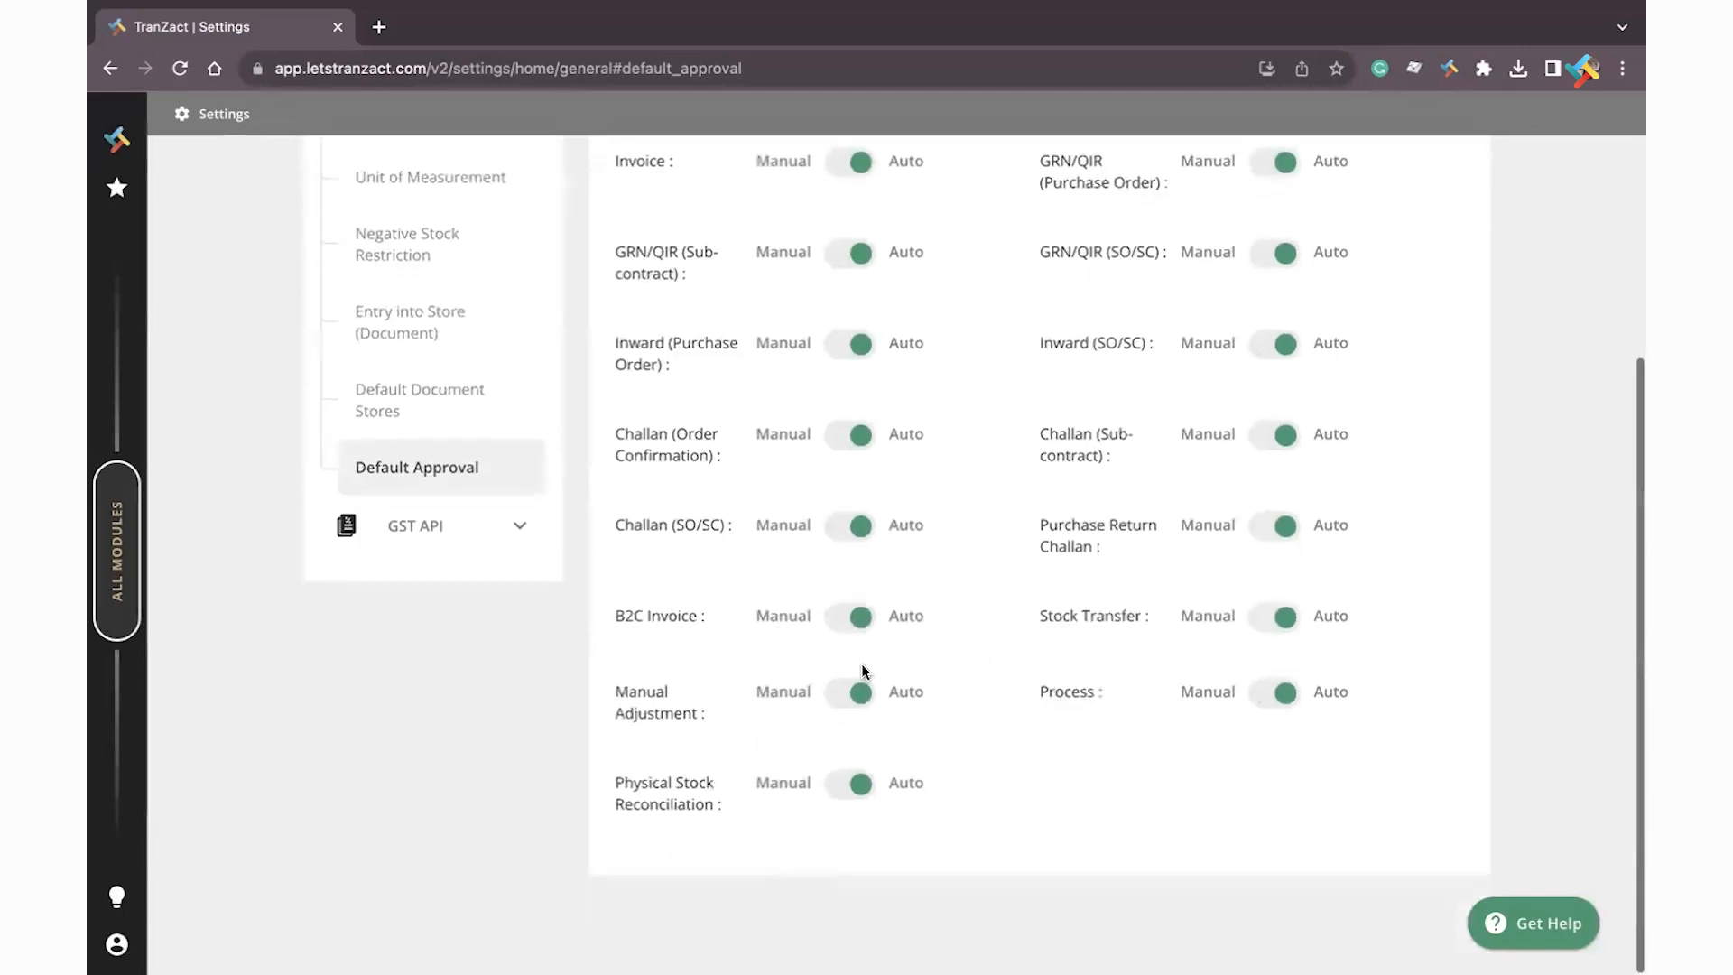
# Switch Manual Adjustment and Process to Manual, then go to the Inventory Approvals list.
pyautogui.click(850, 692)
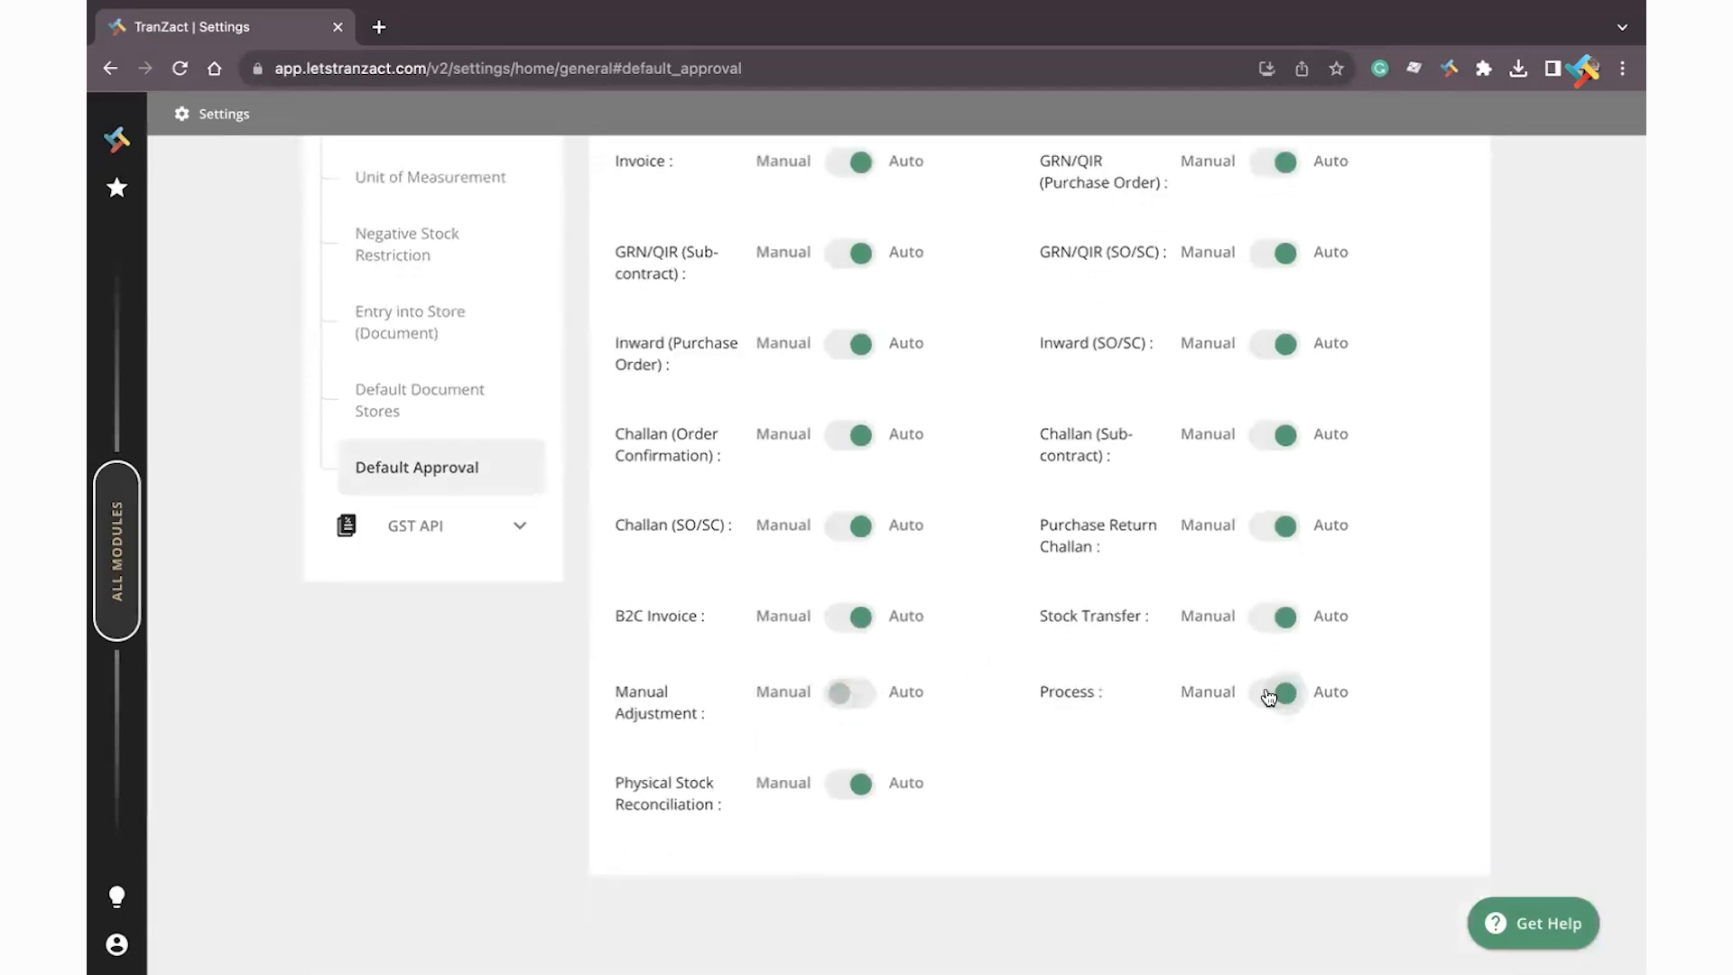
pyautogui.click(1274, 693)
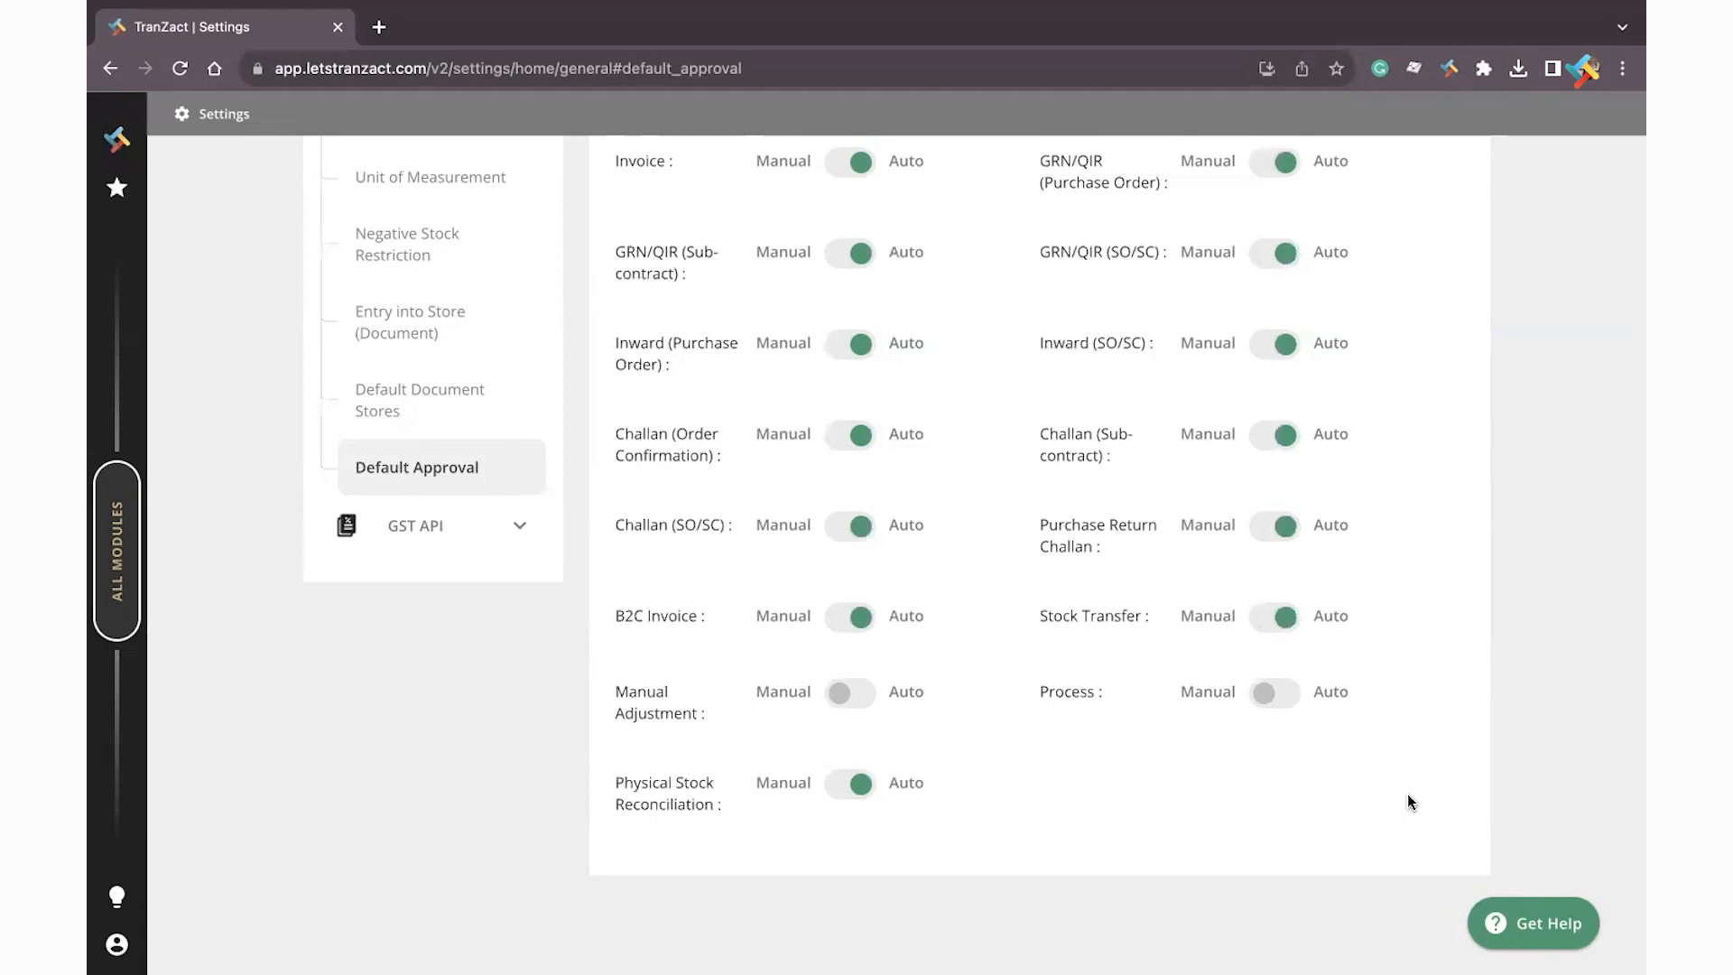
pyautogui.click(115, 550)
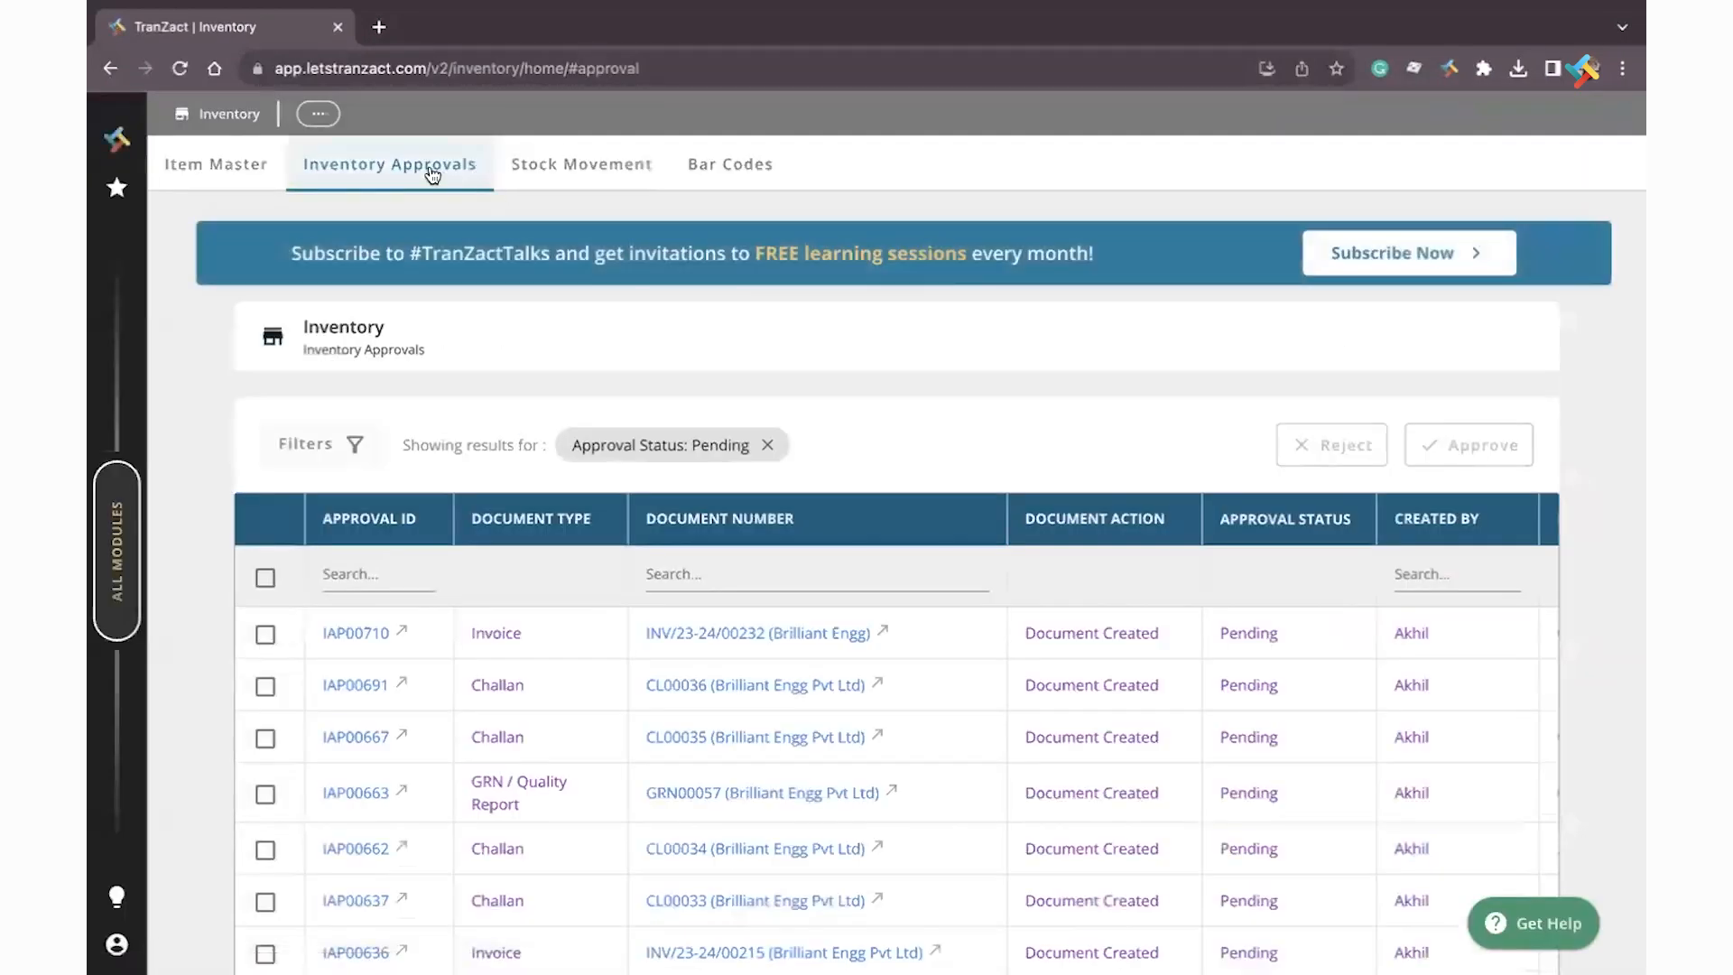
pyautogui.moveTo(582, 639)
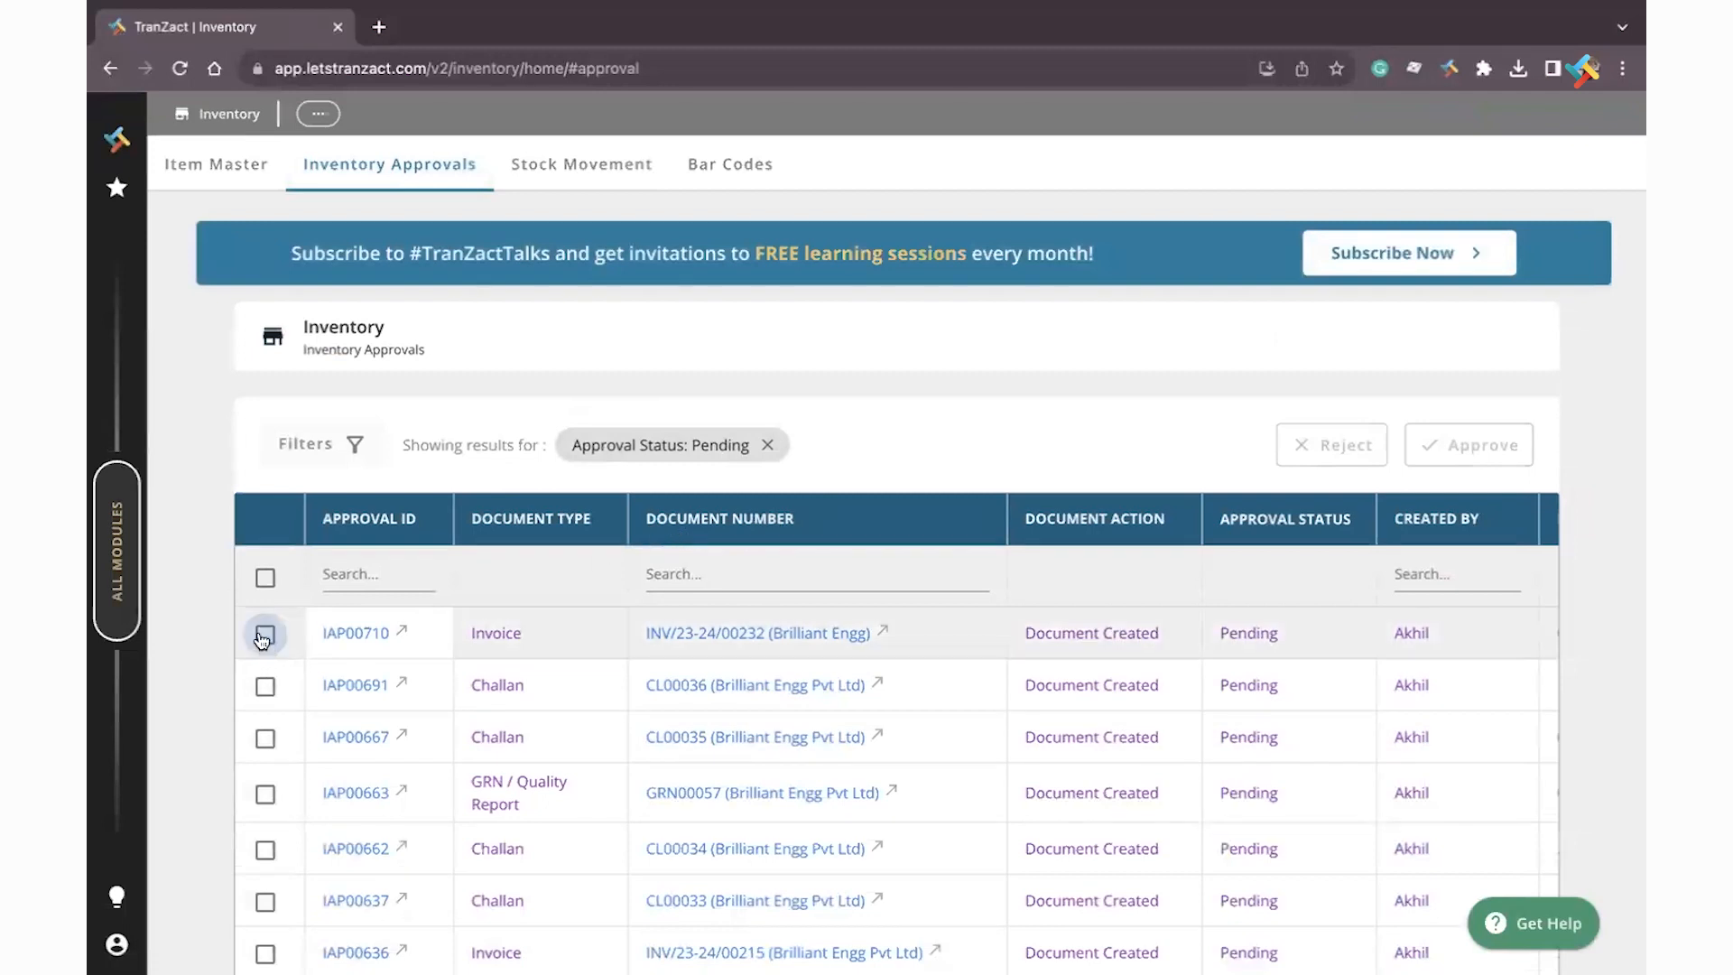
# Select pending invoice approval IAP00710 and approve it.
pyautogui.click(265, 634)
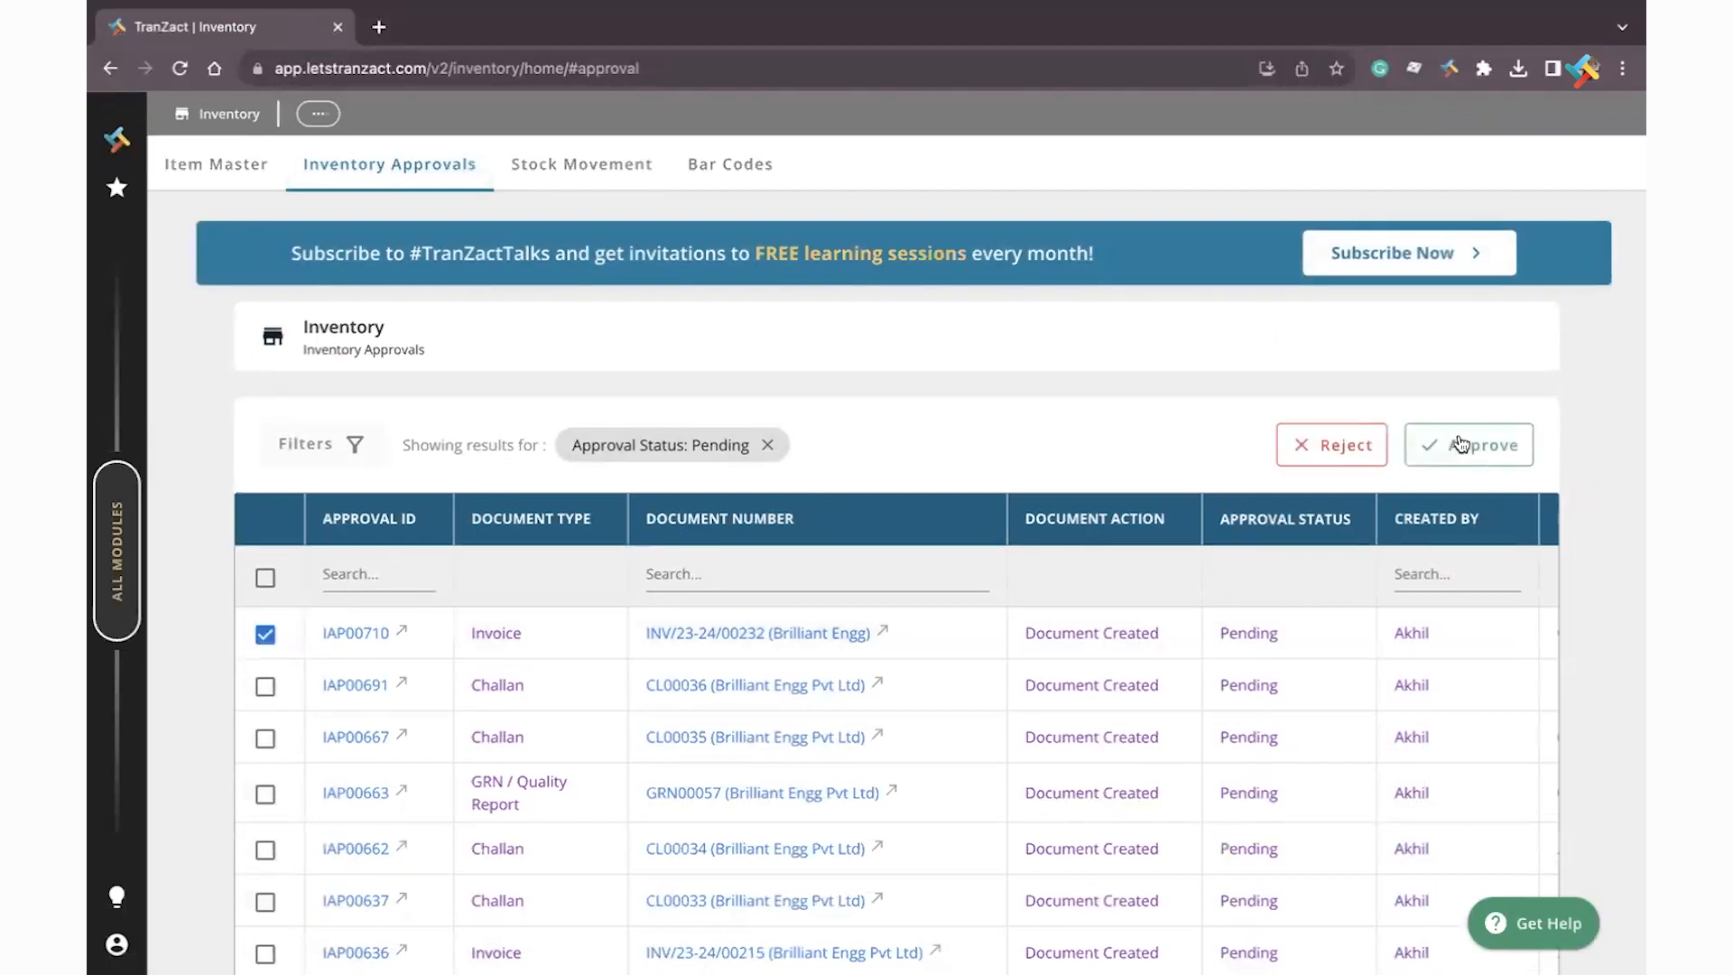
pyautogui.click(1468, 444)
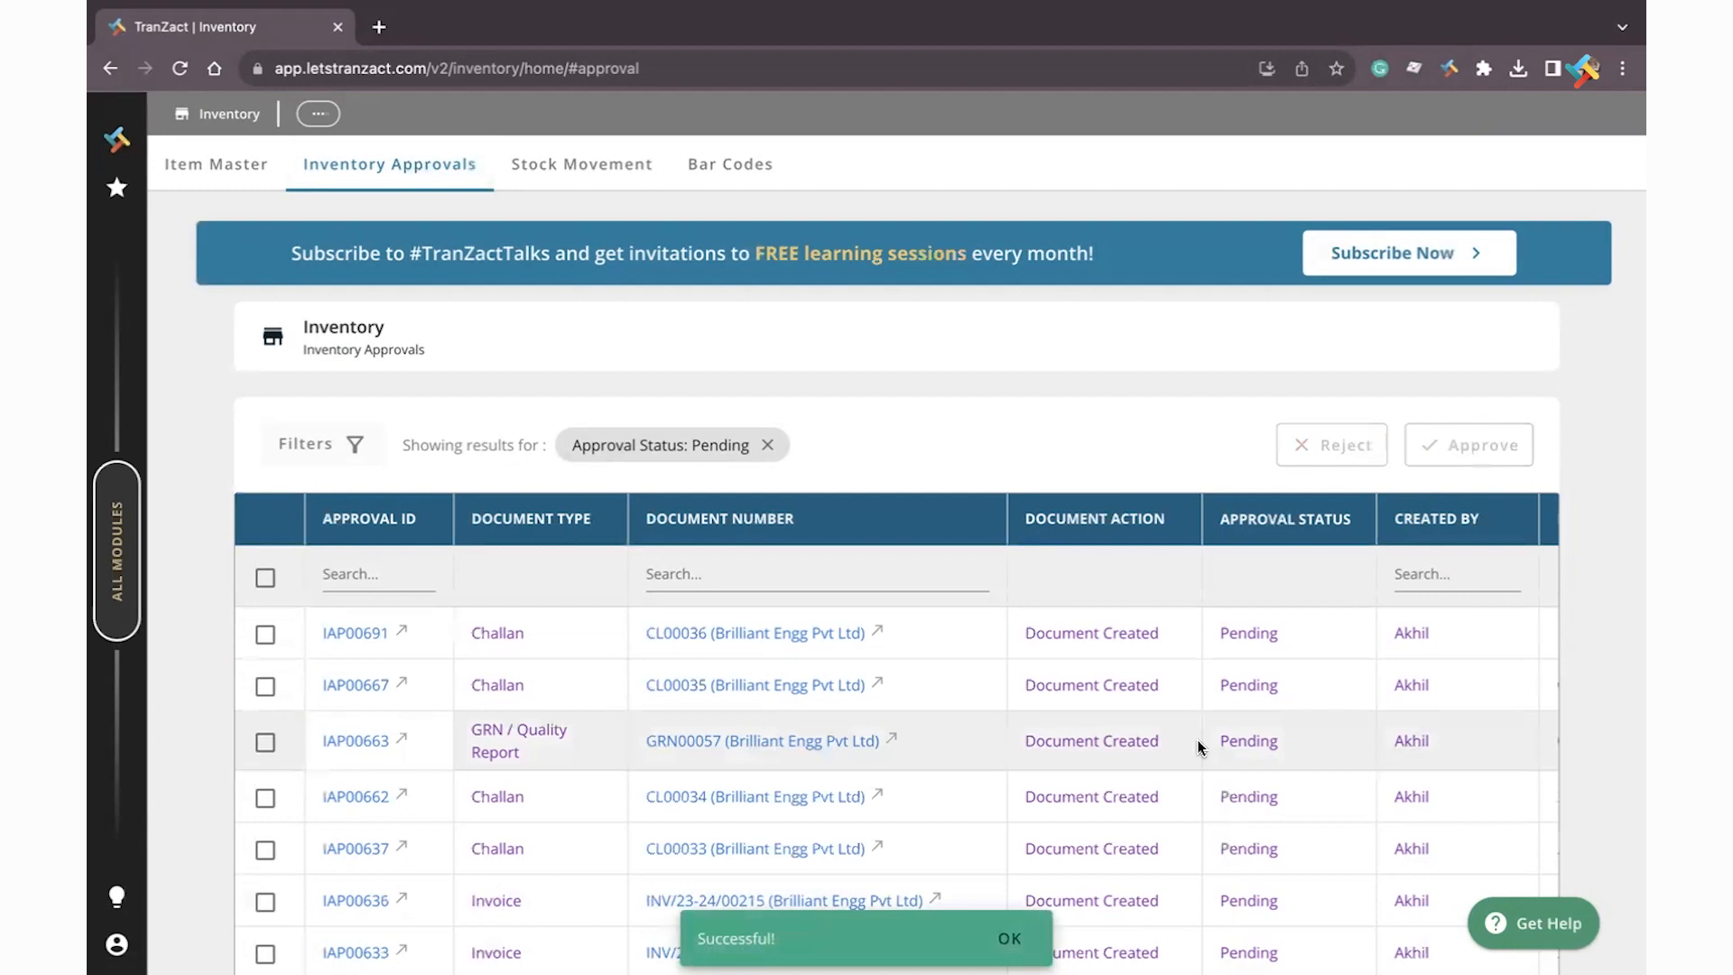